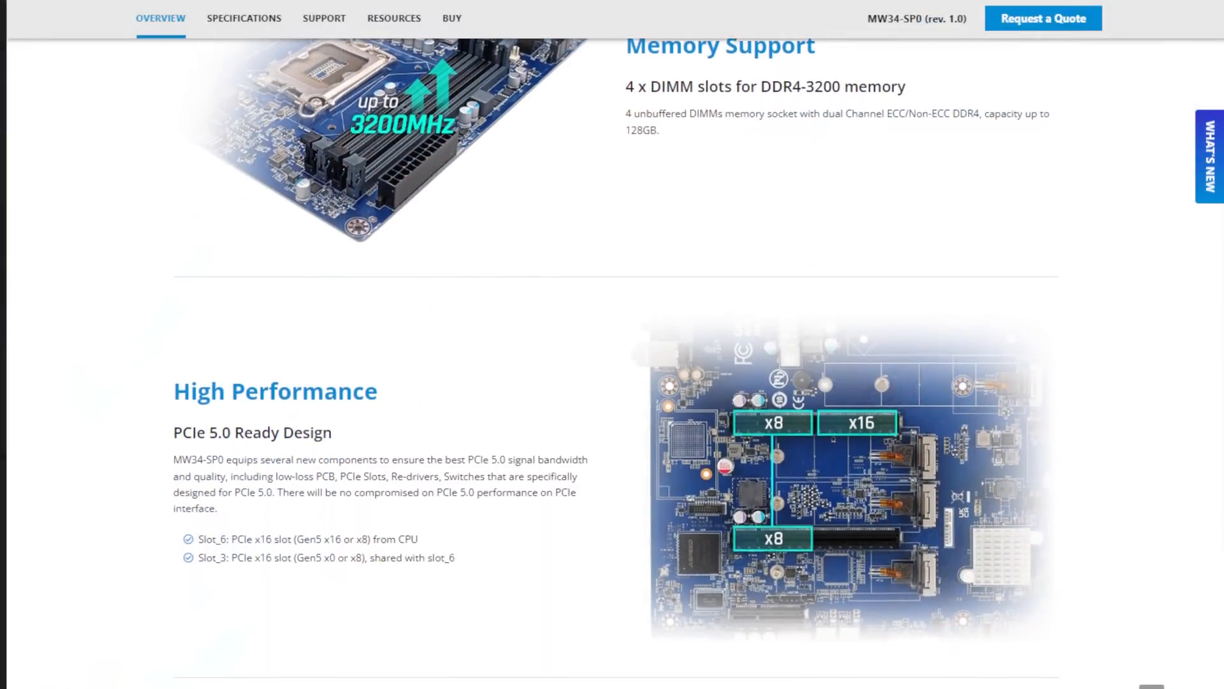
scroll("down", 3)
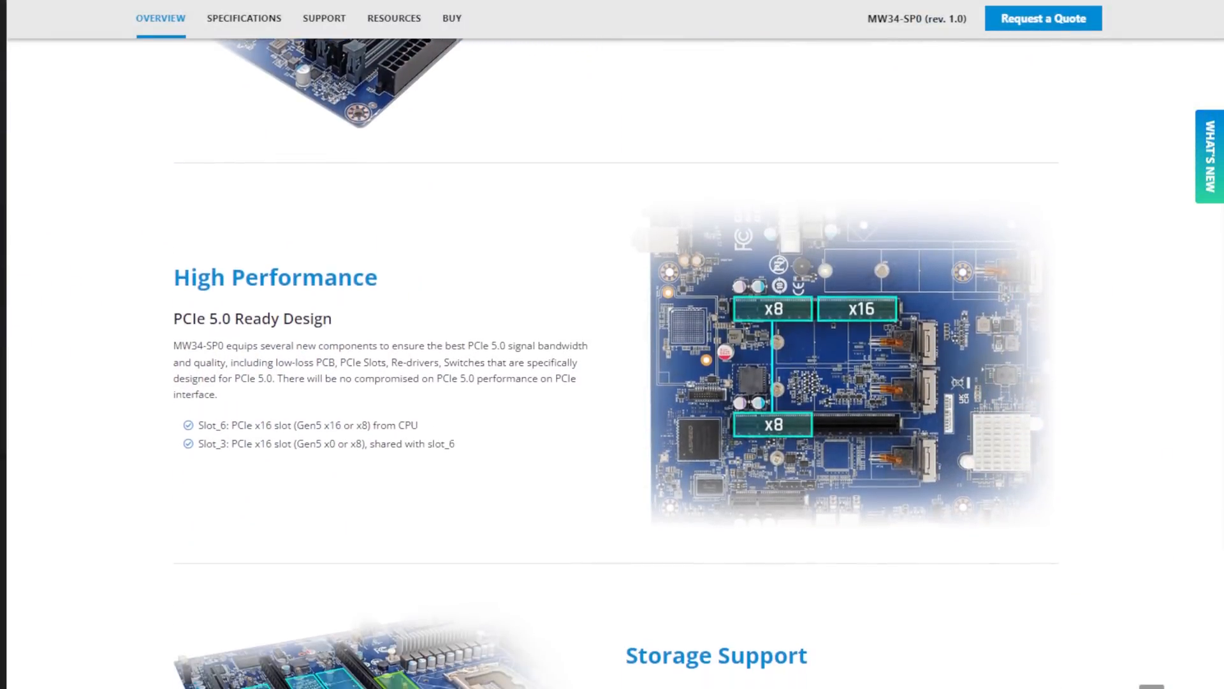
scroll("down", 3)
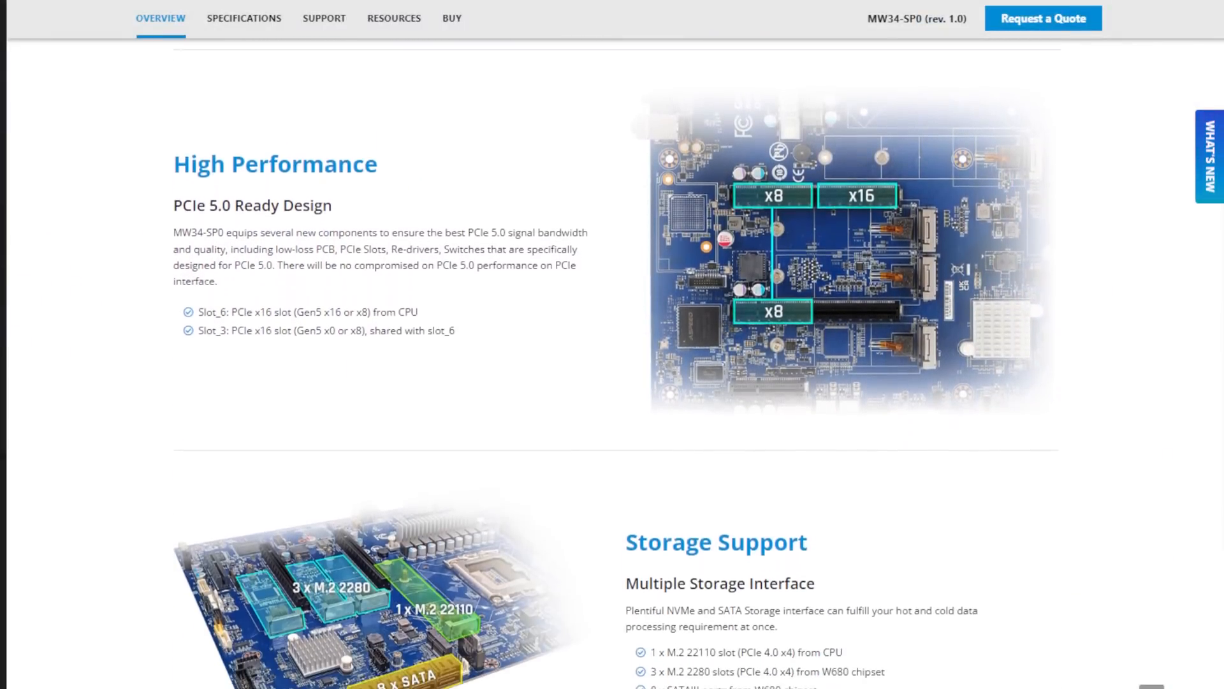
scroll("down", 3)
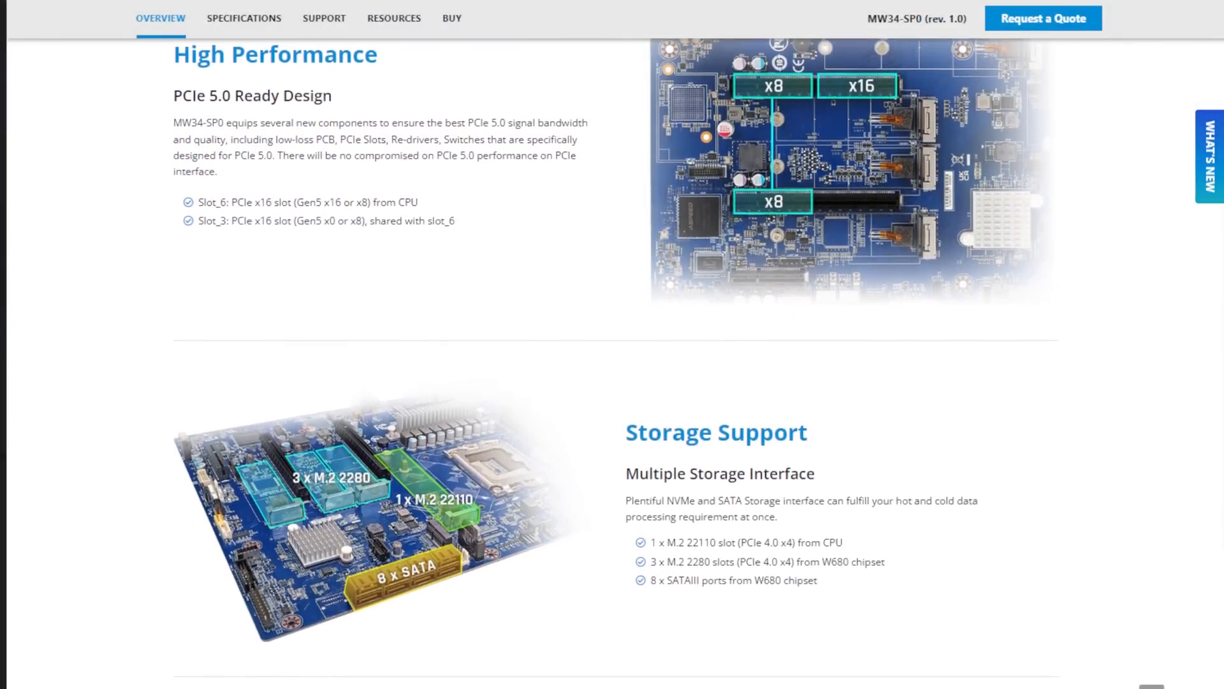
scroll("down", 3)
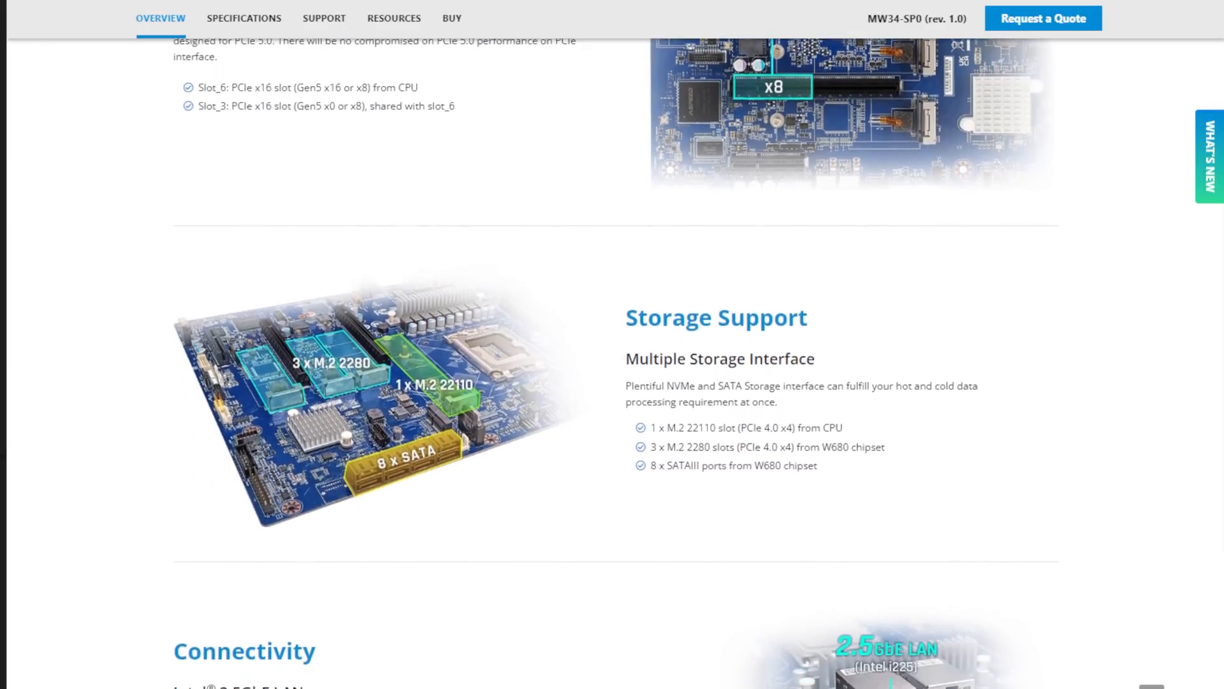
scroll("down", 3)
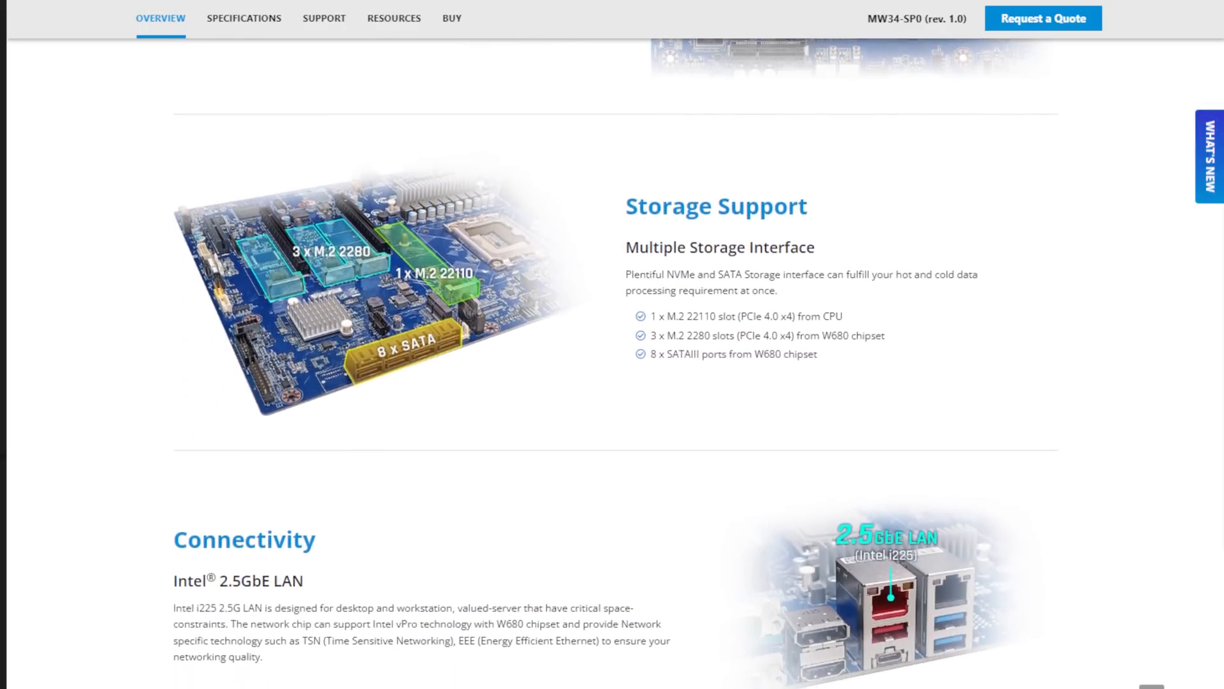
scroll("down", 3)
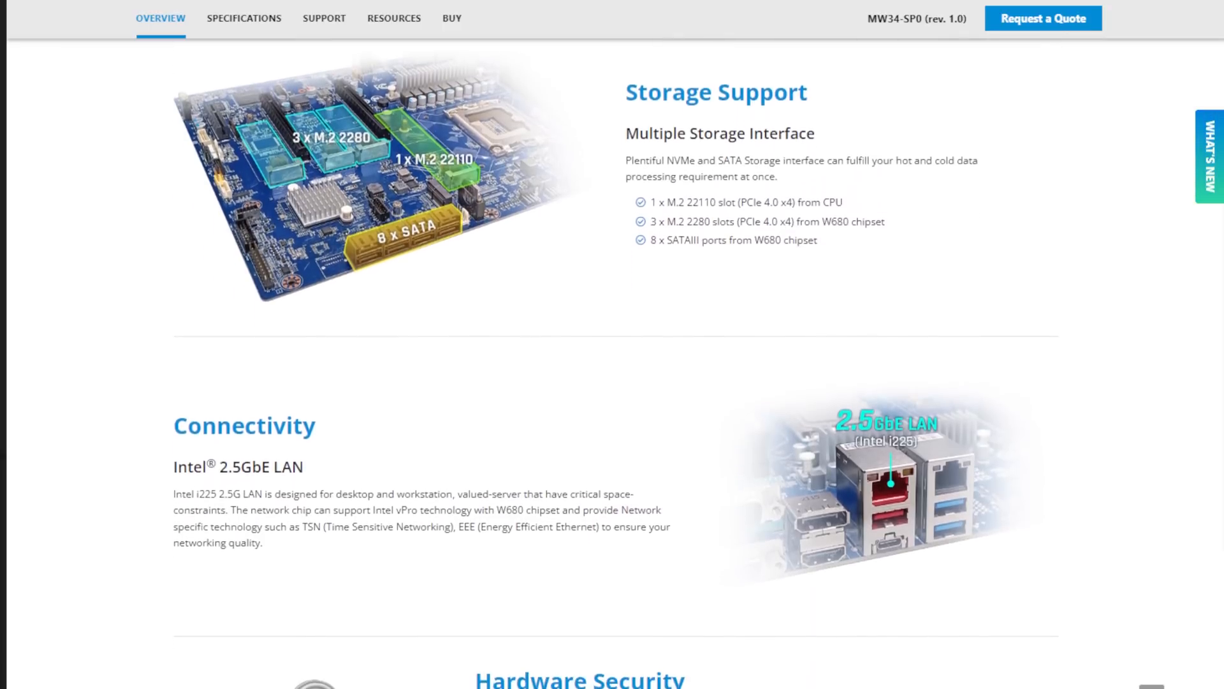
scroll("down", 3)
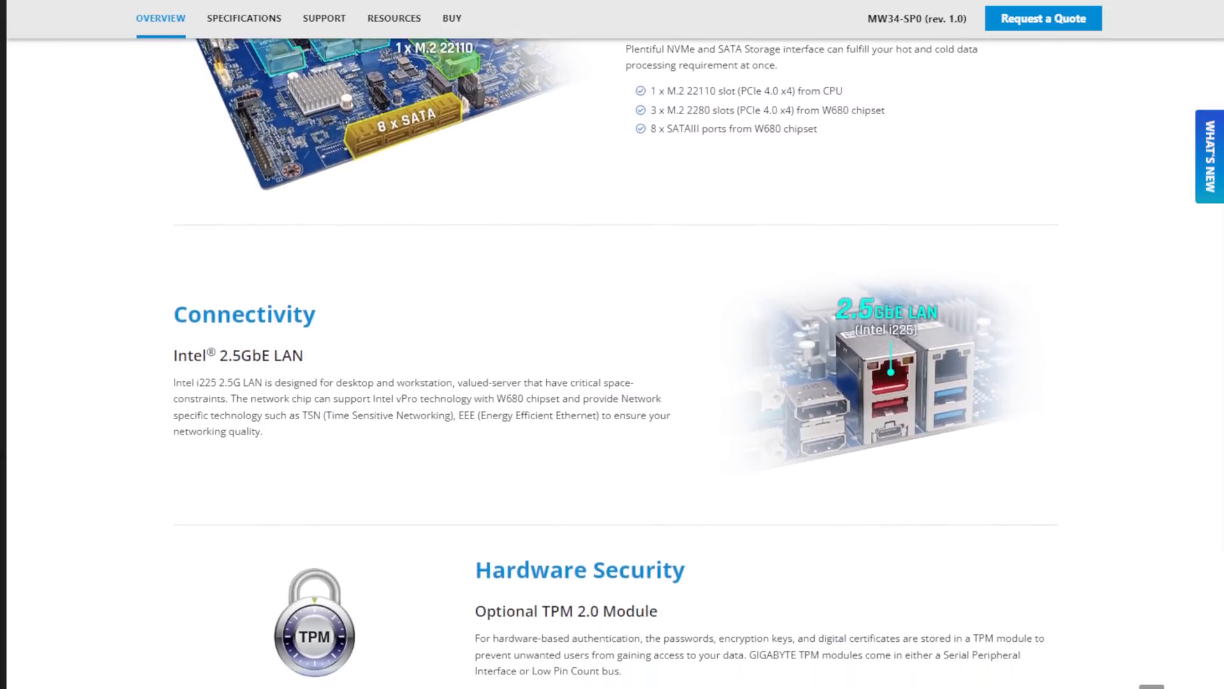
scroll("down", 3)
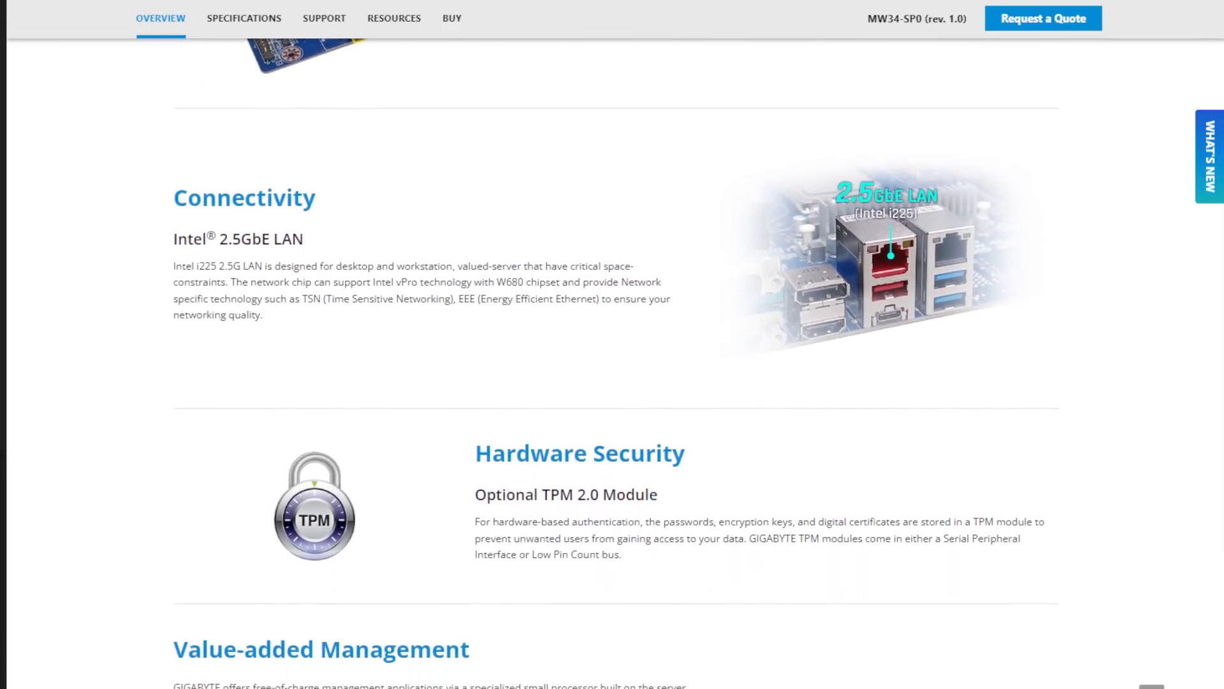
scroll("down", 3)
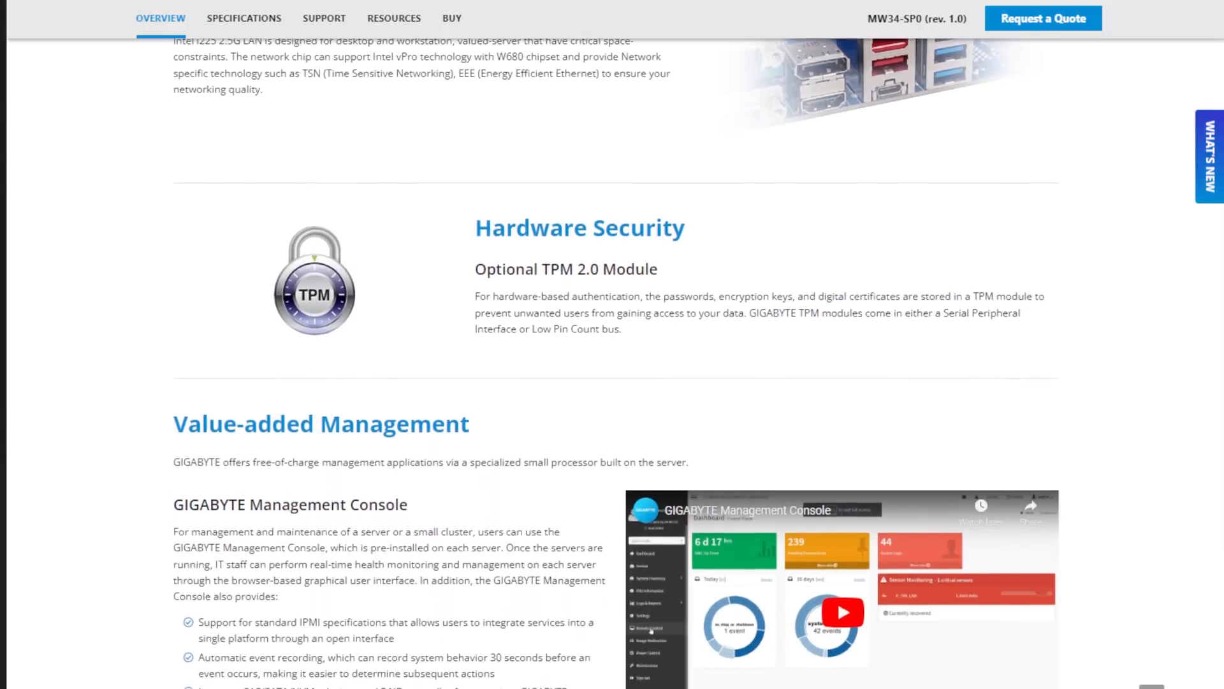
scroll("down", 3)
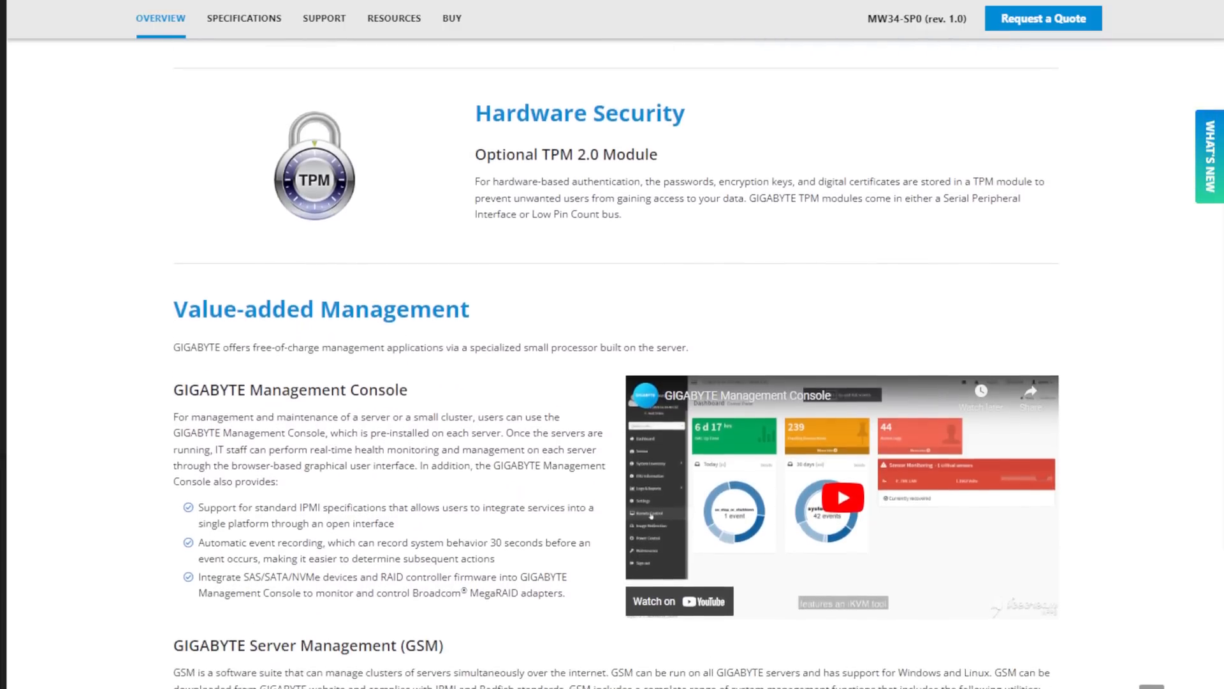
scroll("down", 3)
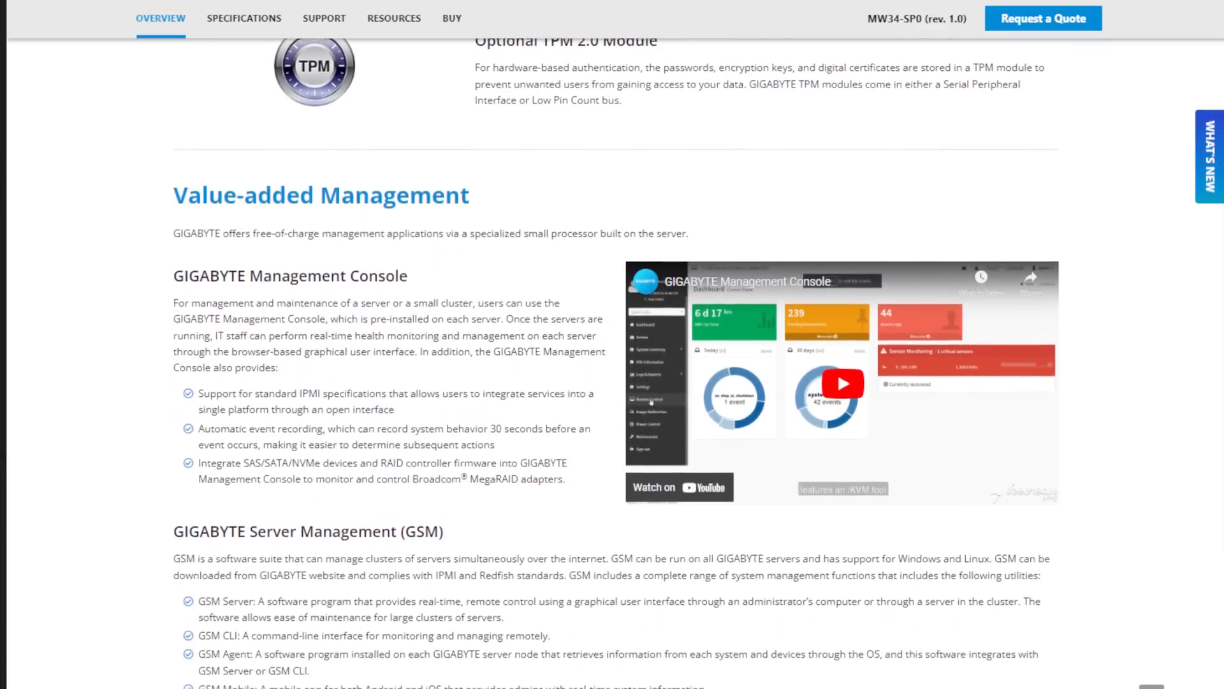